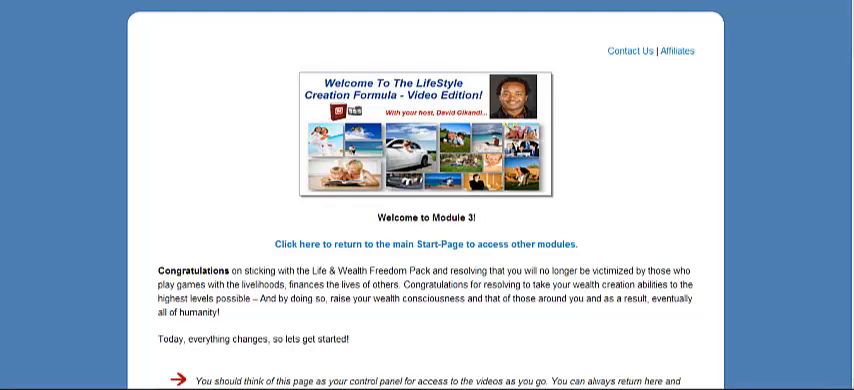
{"action": "mouse_move", "coordinate": [788, 236]}
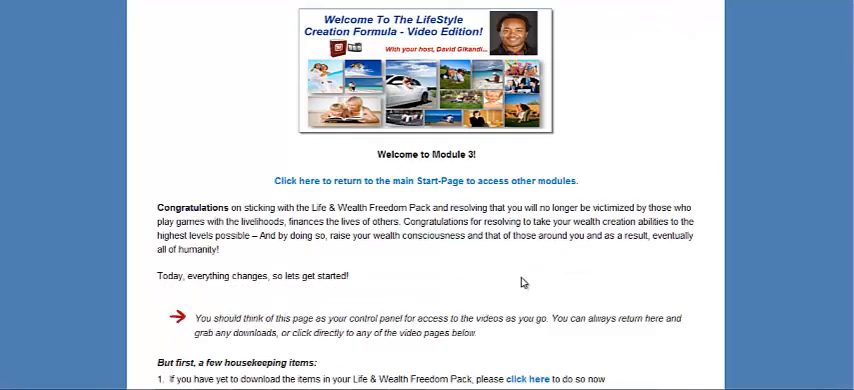
{"action": "scroll", "scroll_direction": "down", "scroll_amount": 3}
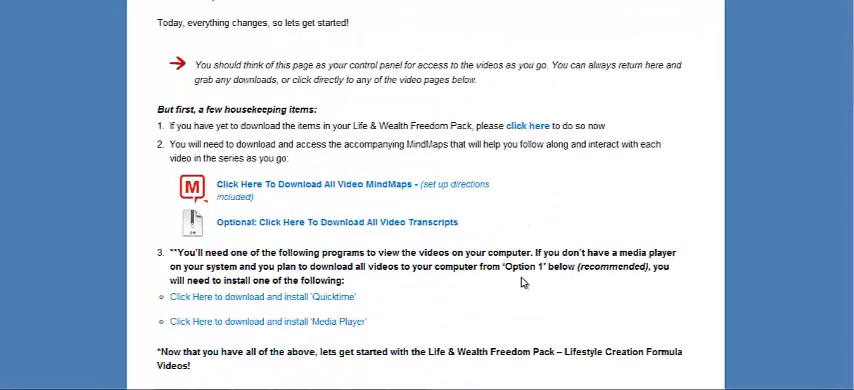
{"action": "scroll", "scroll_direction": "down", "scroll_amount": 3}
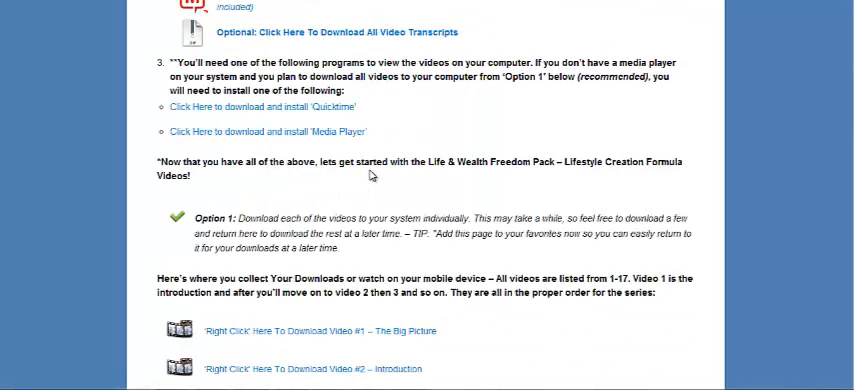
{"action": "scroll", "scroll_direction": "down", "scroll_amount": 3}
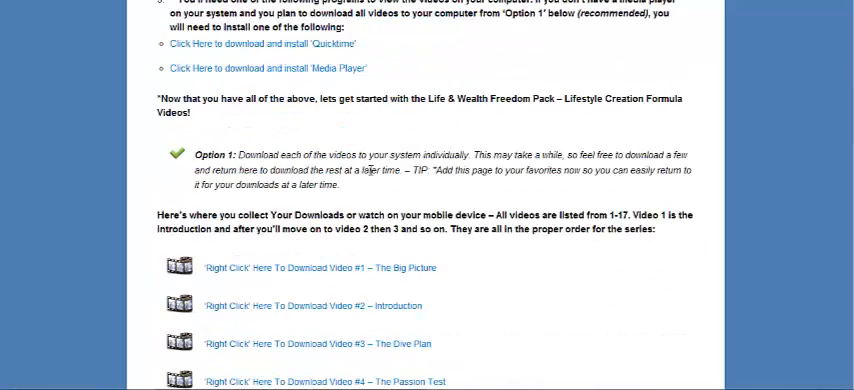
{"action": "scroll", "scroll_direction": "down", "scroll_amount": 3}
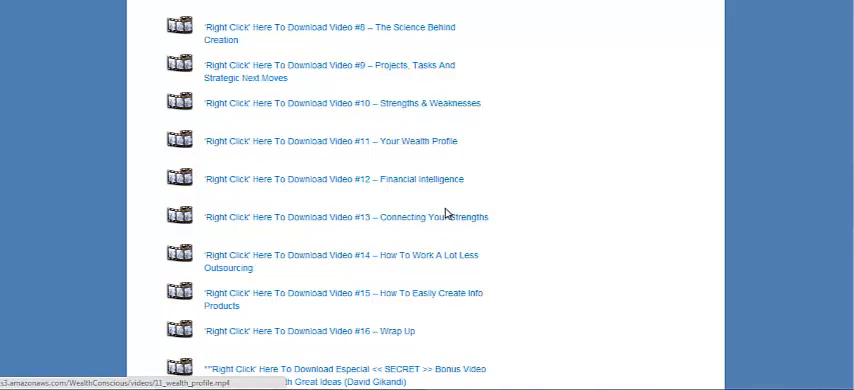
{"action": "scroll", "scroll_direction": "down", "scroll_amount": 3}
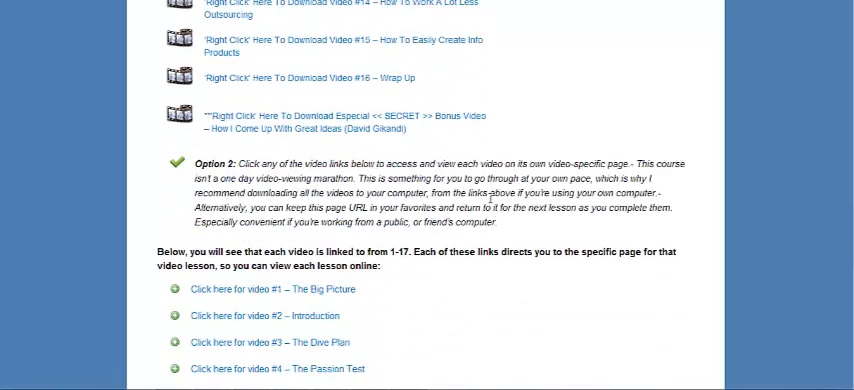
{"action": "scroll", "scroll_direction": "down", "scroll_amount": 3}
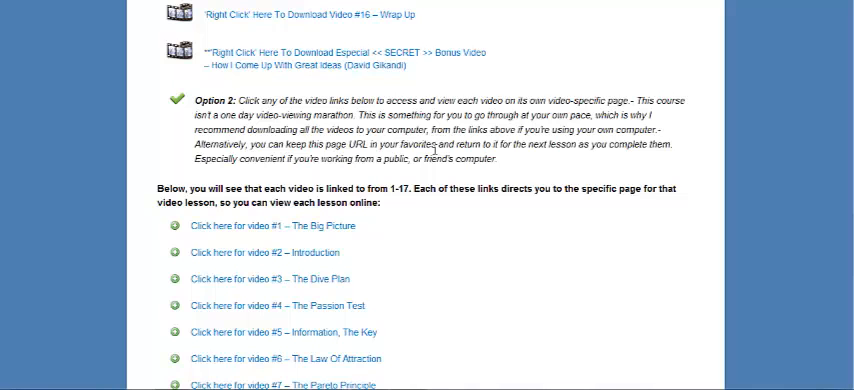
{"action": "scroll", "scroll_direction": "down", "scroll_amount": 3}
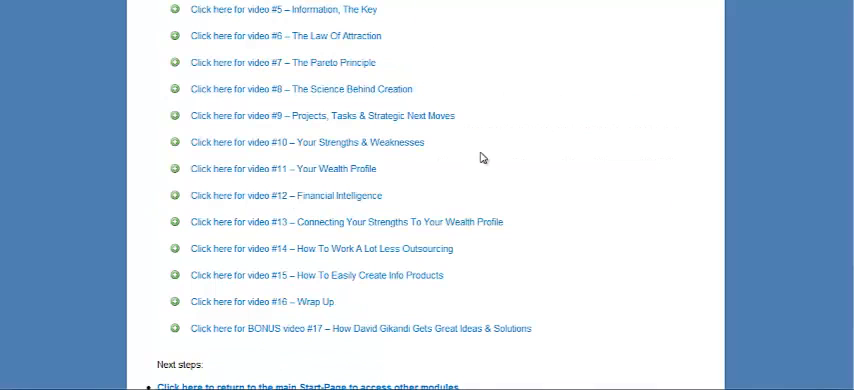